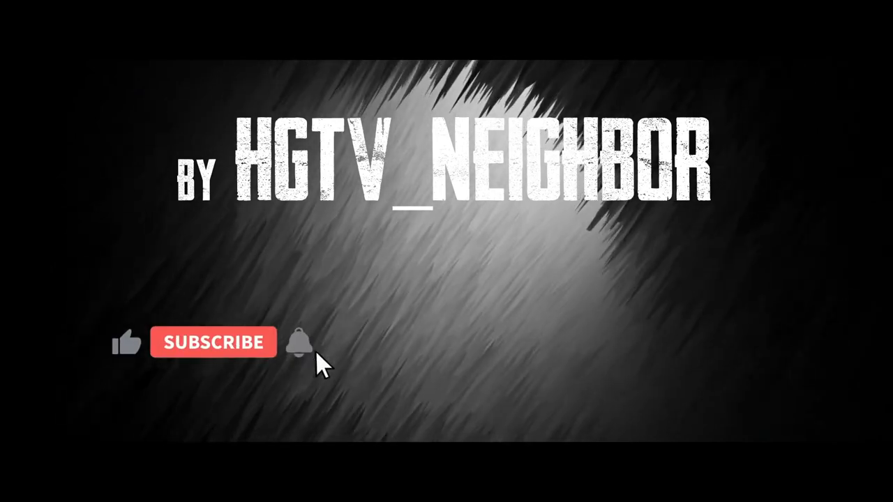
# Let the outro play through the animated click that marks HGTV_NEIGHBOR's channel SUBSCRIBED with a blue bell
pyautogui.click(212, 341)
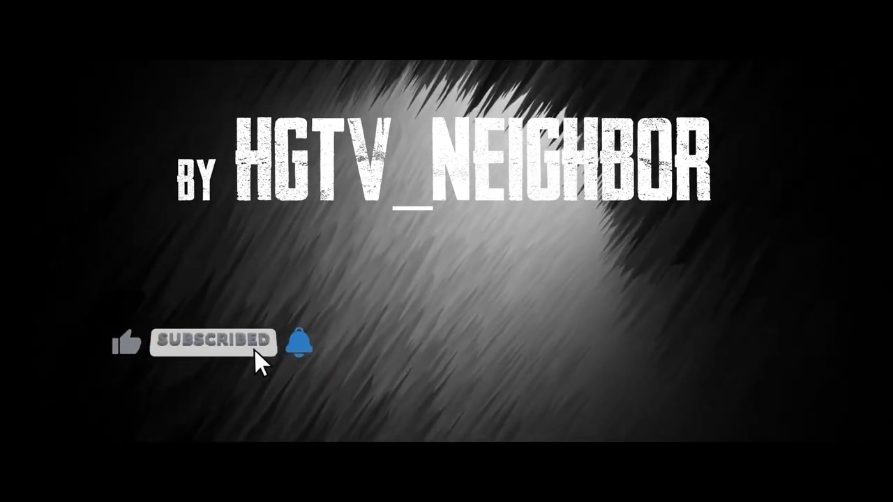